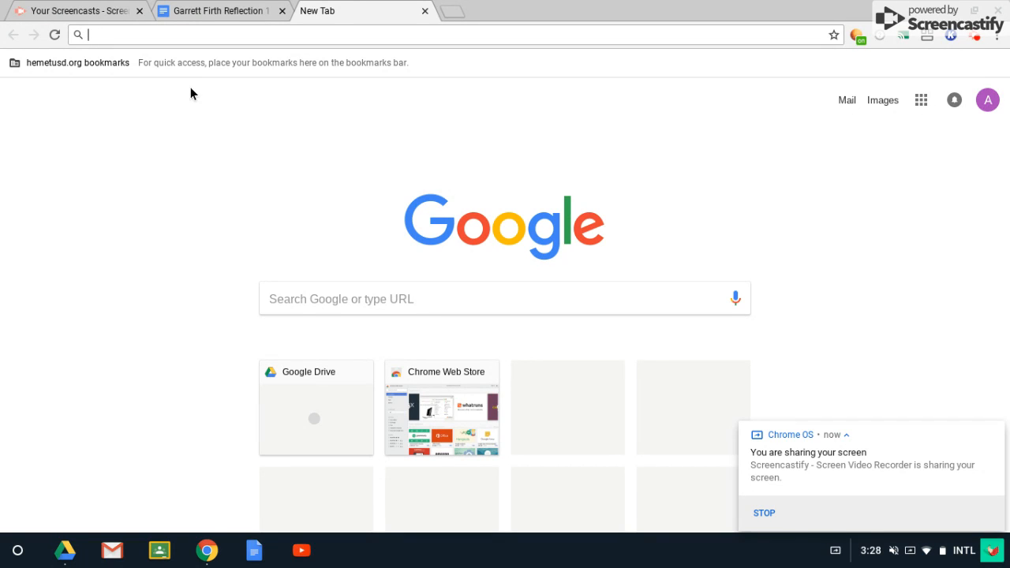
pyautogui.moveTo(980, 39)
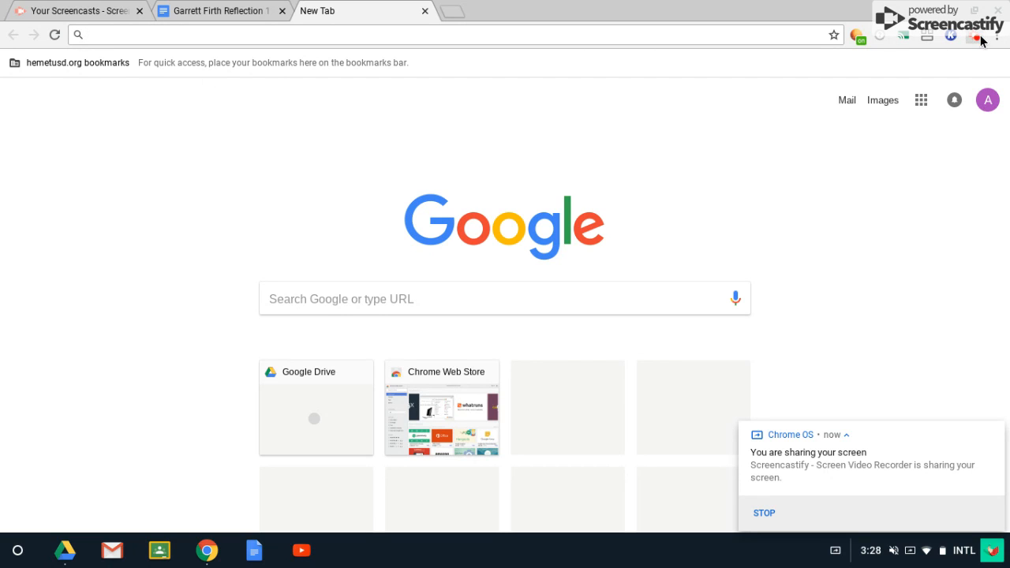
# - Search Google for 'grammarly chrome' from the new tab
pyautogui.click(975, 37)
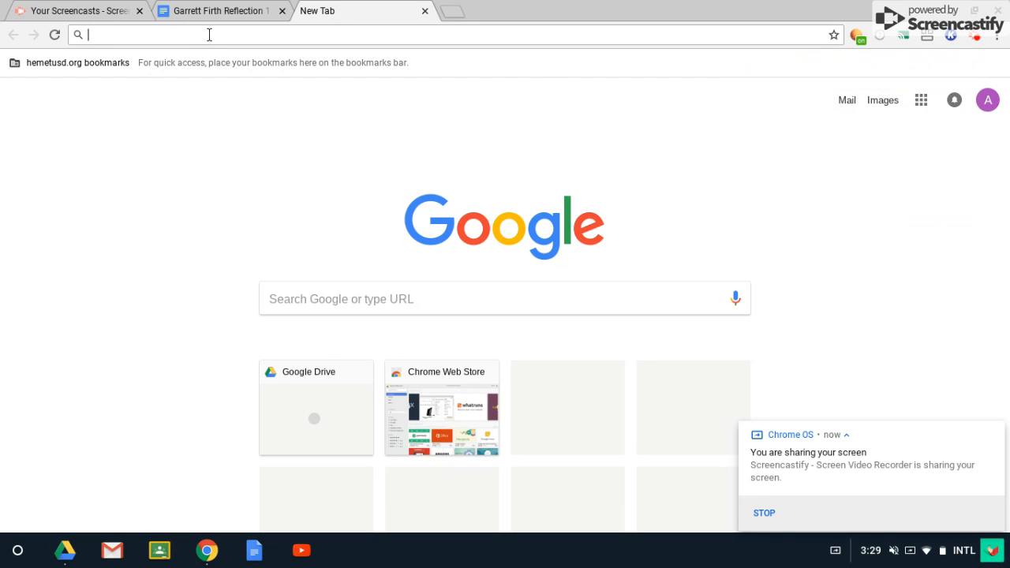
pyautogui.write('grammarly chrome')
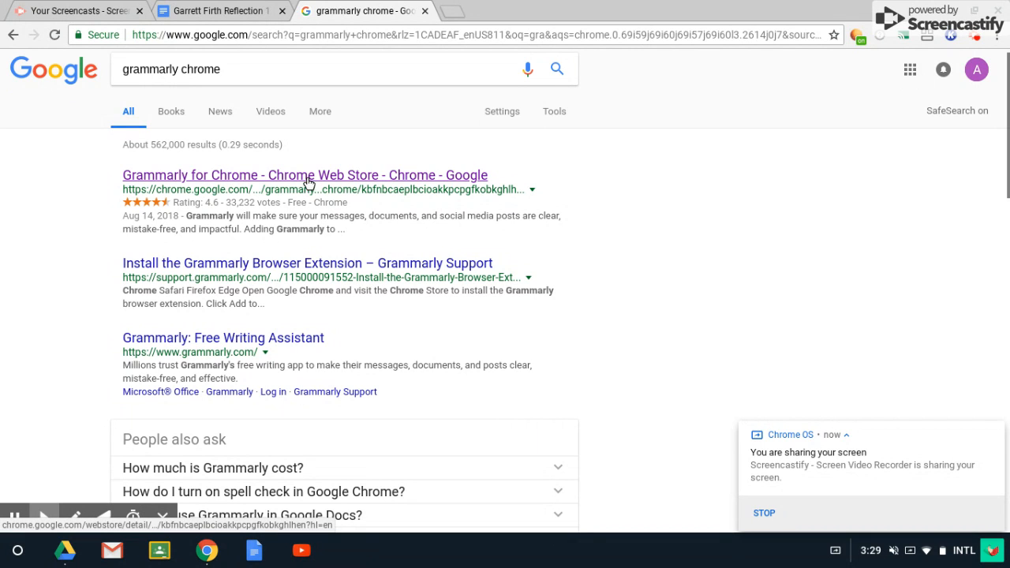
# - Install Grammarly for Chrome from its Web Store listing, accepting the permissions
pyautogui.click(306, 175)
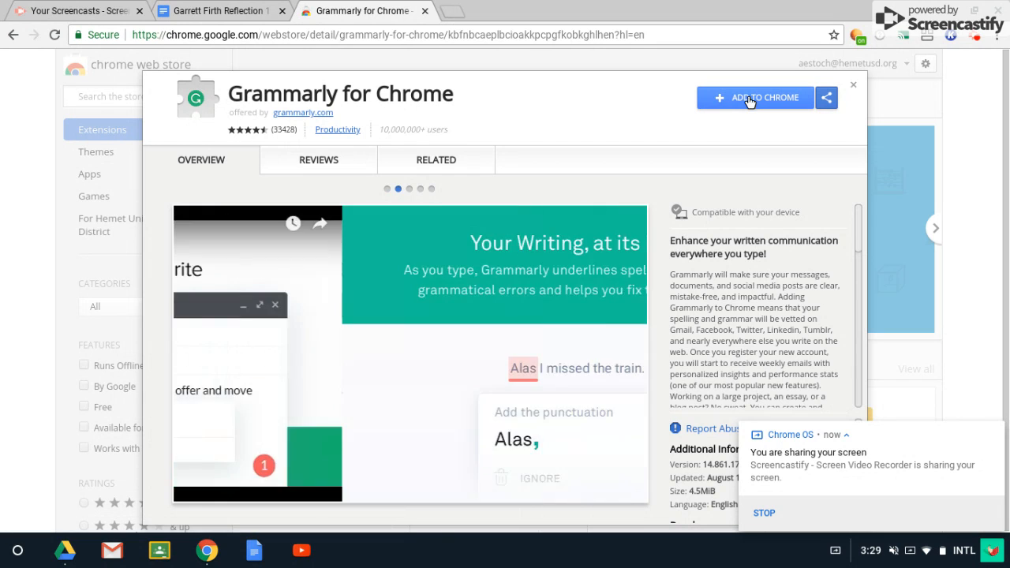
pyautogui.click(755, 97)
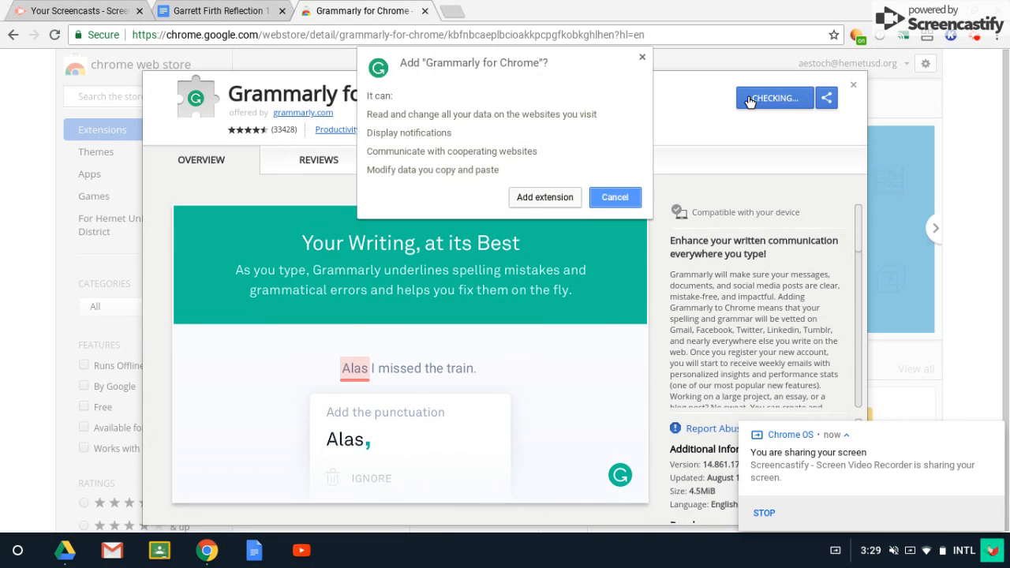
pyautogui.moveTo(545, 197)
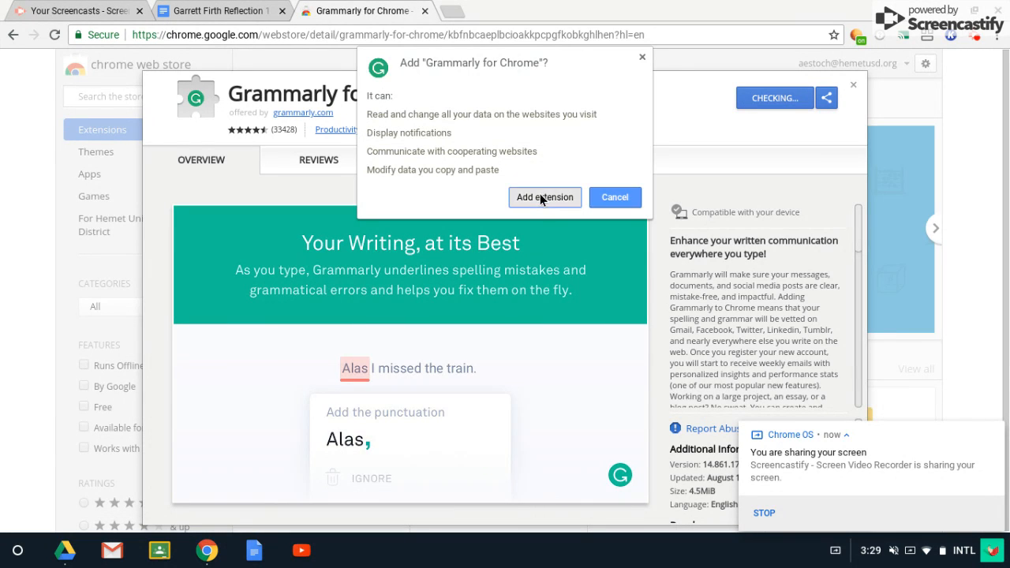
pyautogui.click(545, 197)
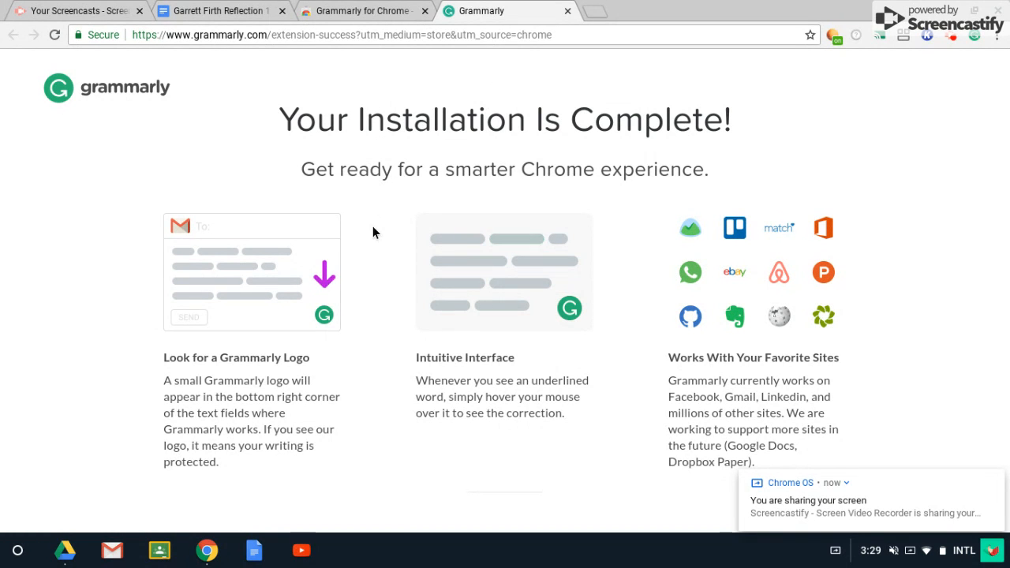
# - Review the installation-complete page and open My Grammarly from the extension icon
pyautogui.scroll(-3)
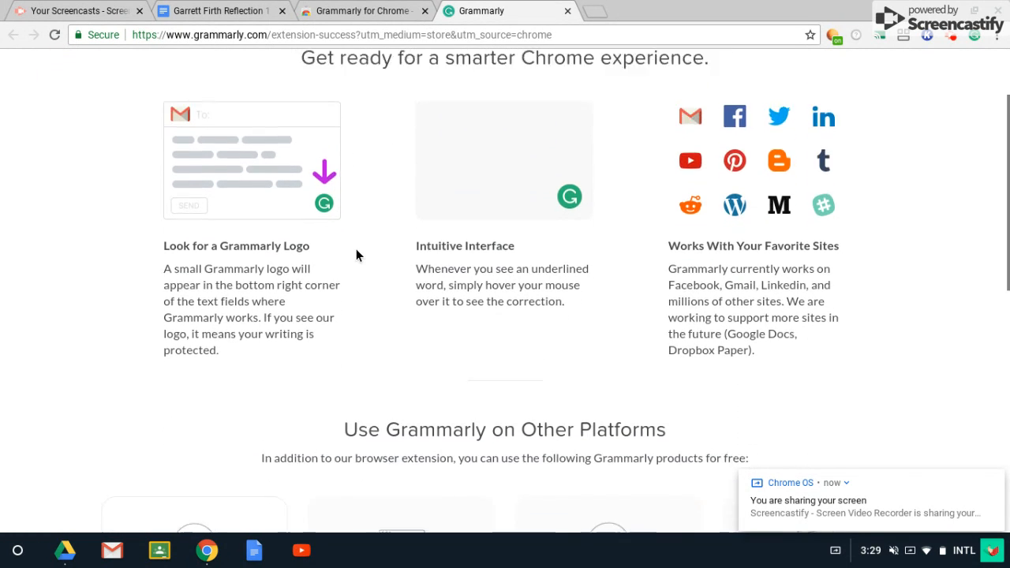
pyautogui.scroll(-3)
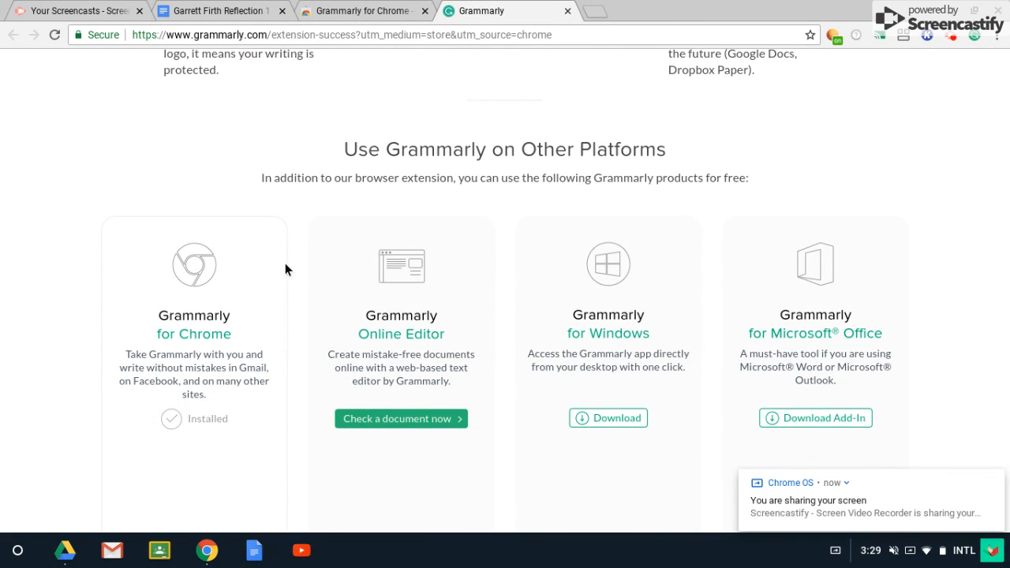
pyautogui.scroll(3)
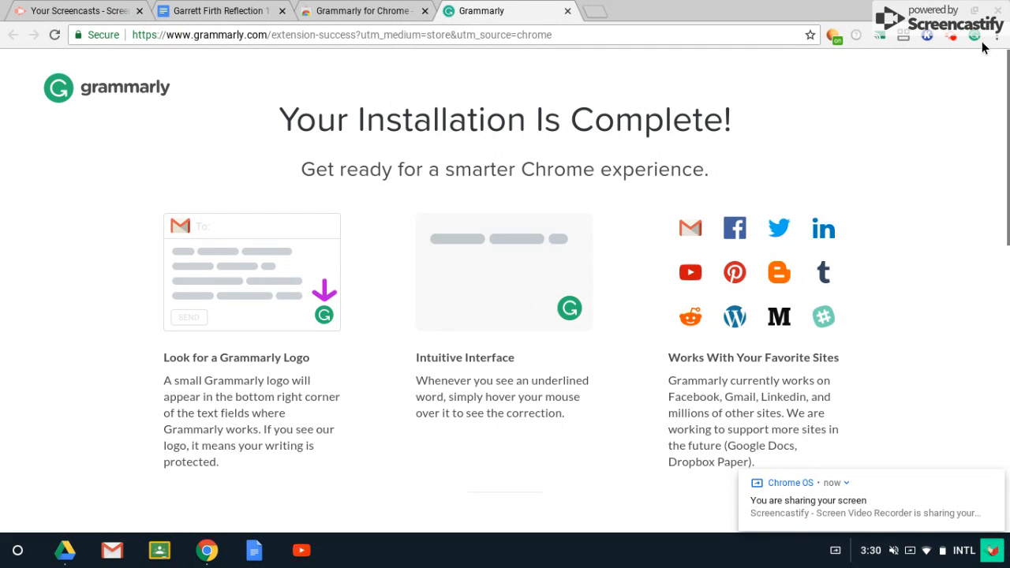
pyautogui.click(974, 36)
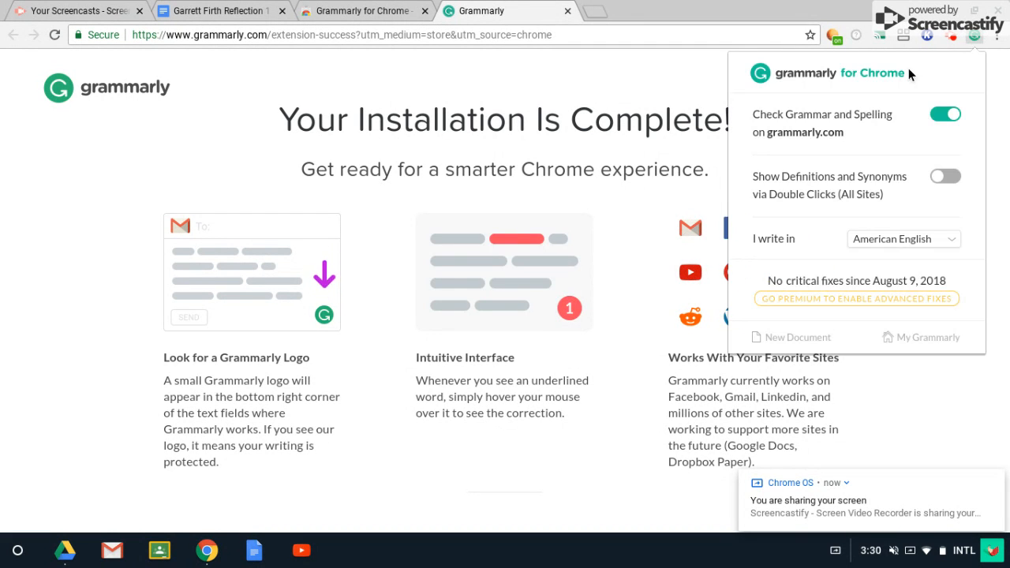
pyautogui.click(928, 337)
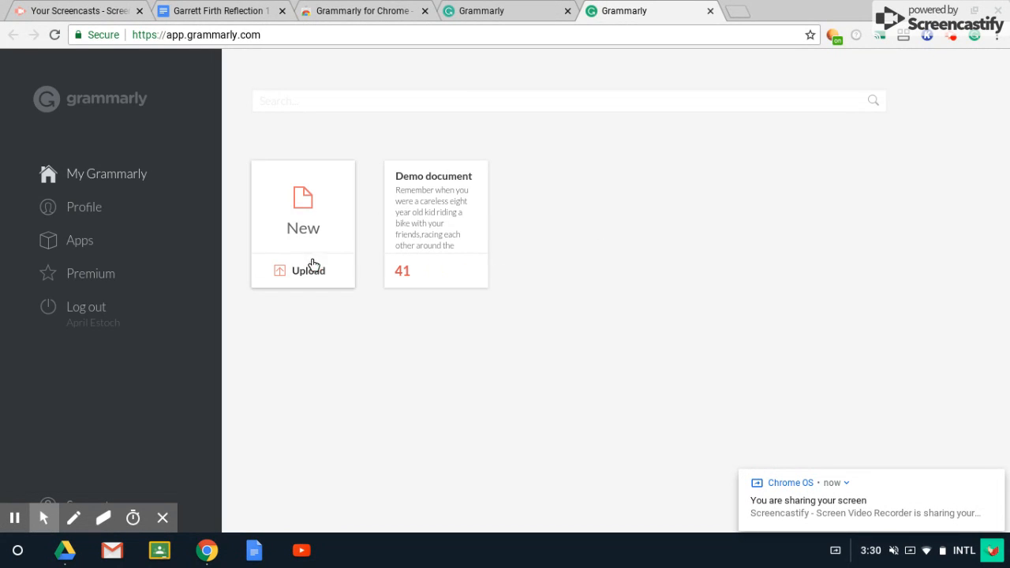
pyautogui.moveTo(341, 64)
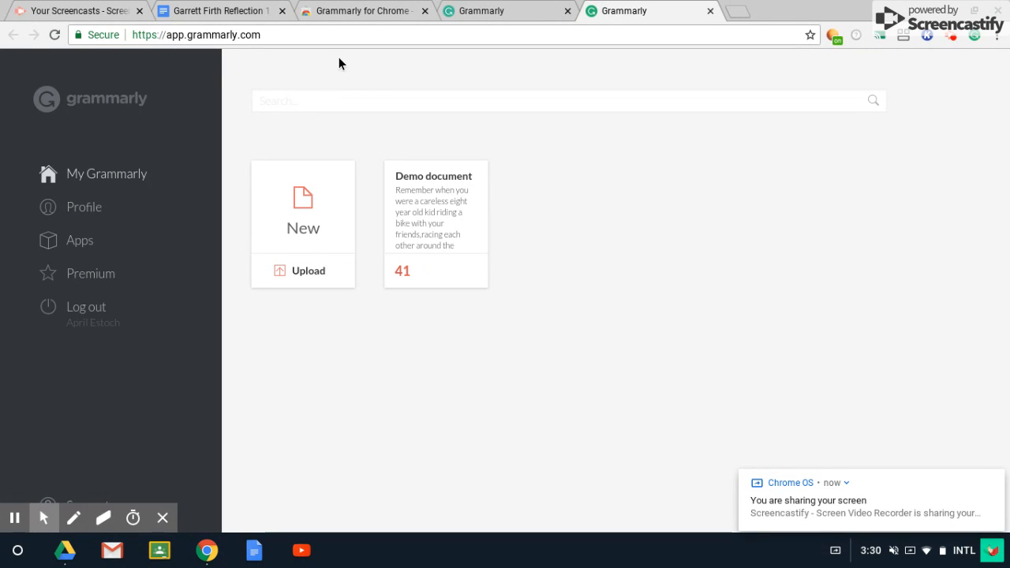
pyautogui.moveTo(229, 10)
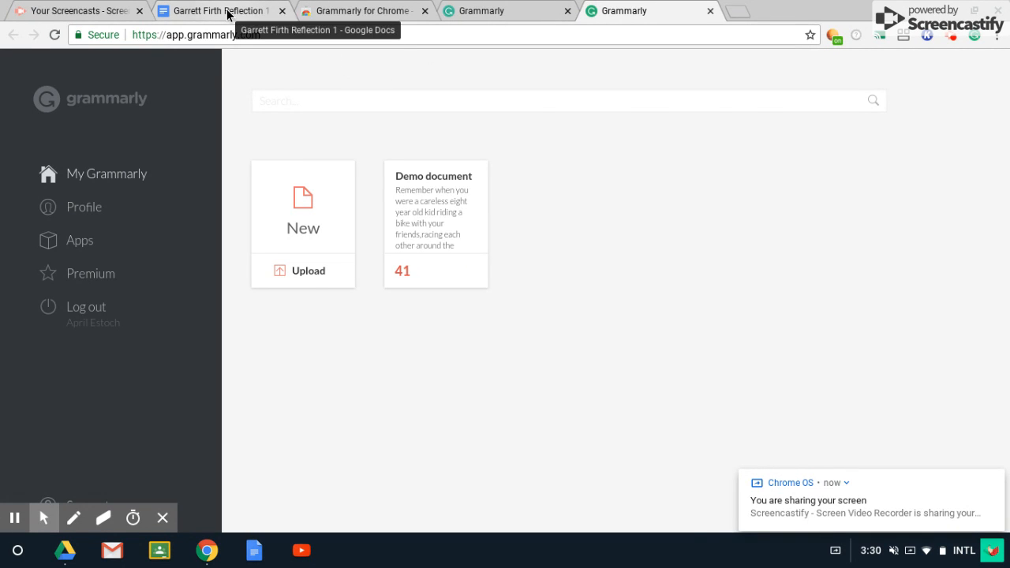
# - Glance at the reflection document, then start a new Grammarly document from the dashboard
pyautogui.click(217, 12)
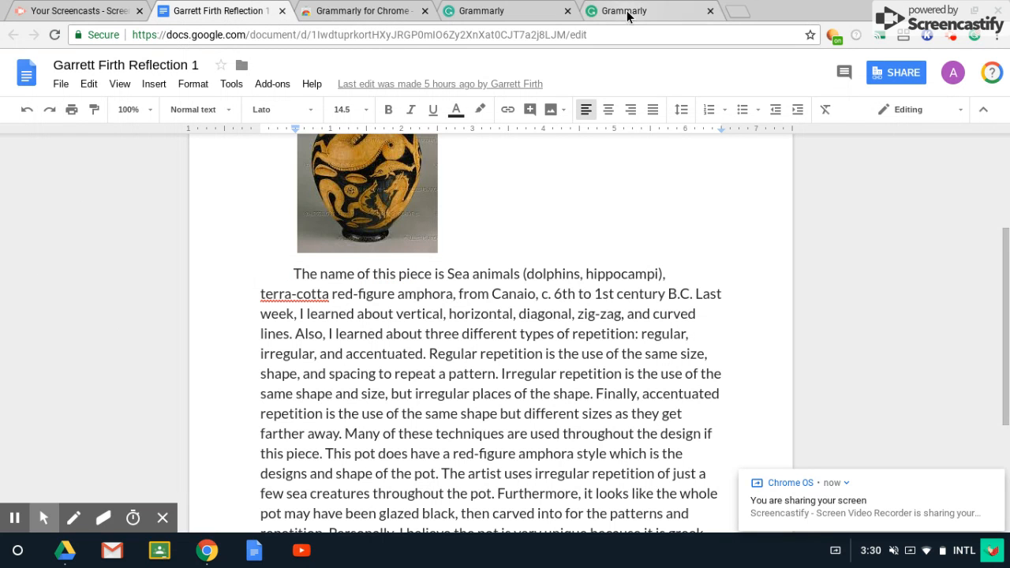
pyautogui.click(635, 11)
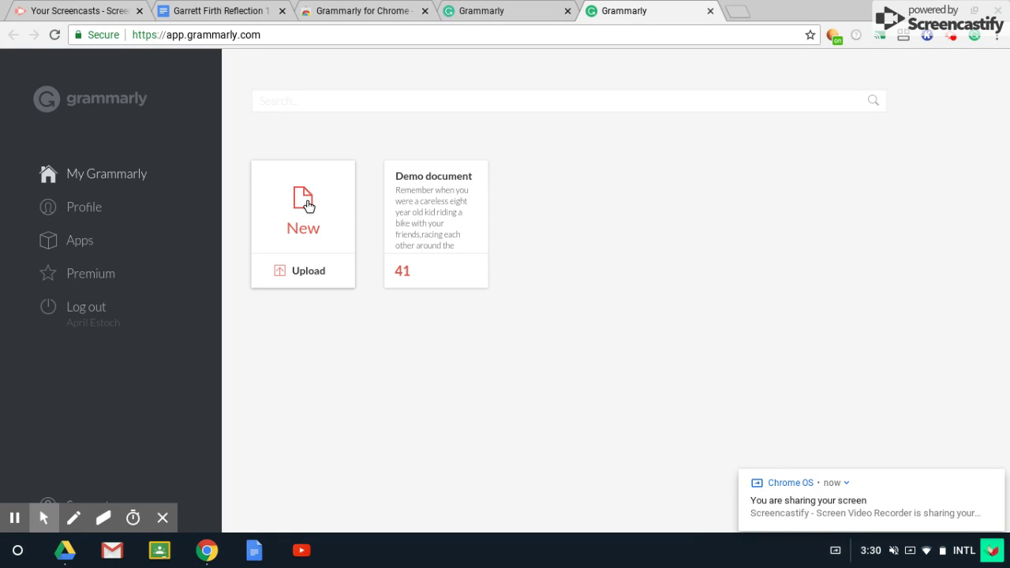
pyautogui.click(303, 205)
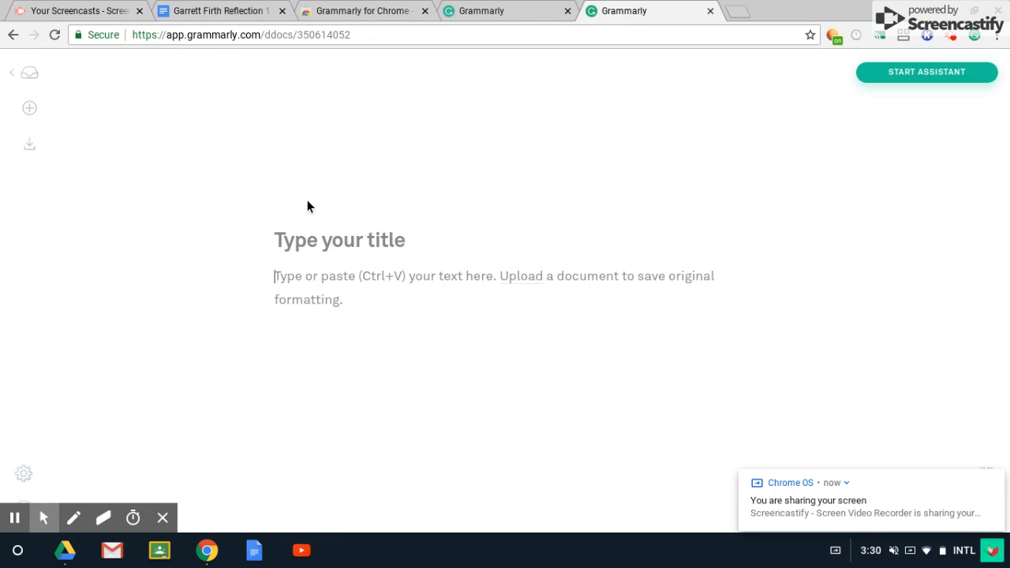
# - Introduce the misspellings horzontal, patern and repetiion into the reflection's opening sentences
pyautogui.click(217, 11)
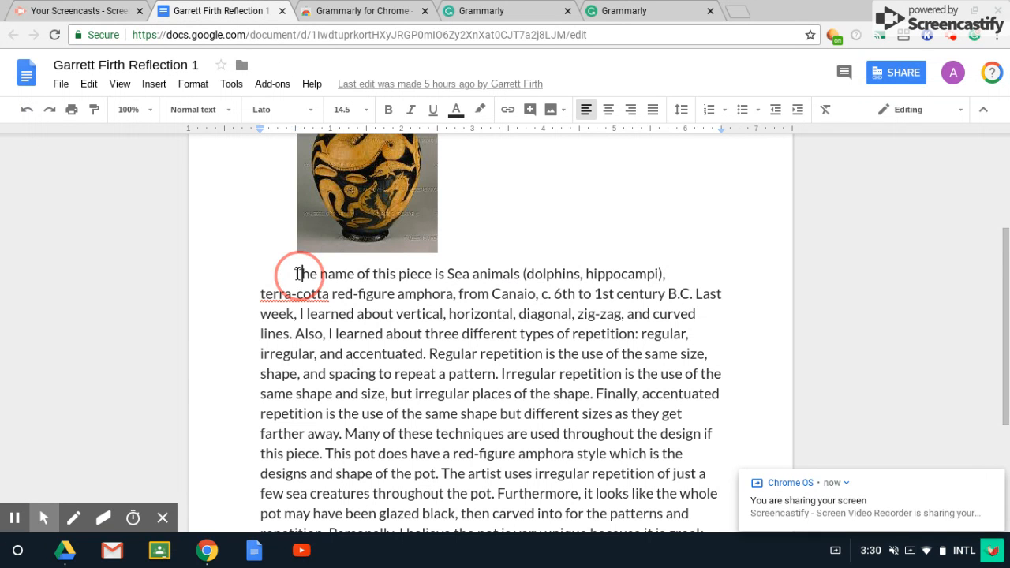
pyautogui.moveTo(298, 273); pyautogui.dragTo(340, 453)
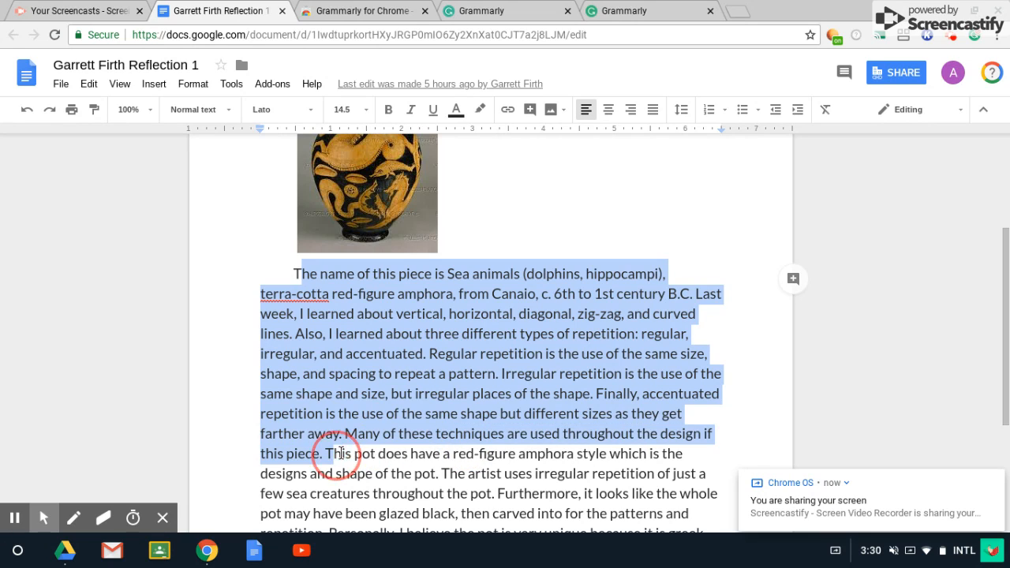
pyautogui.click(337, 453)
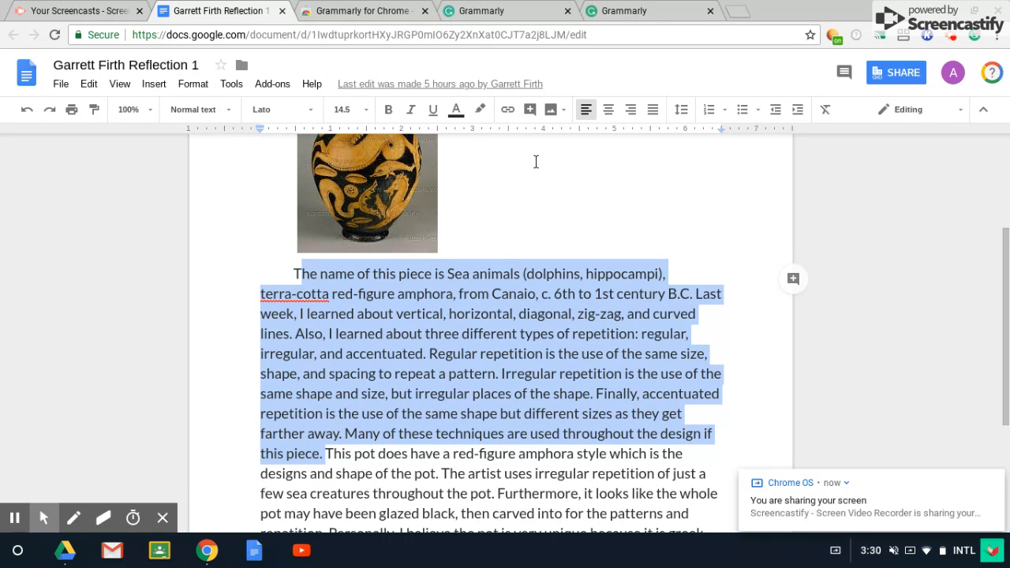
pyautogui.click(464, 325)
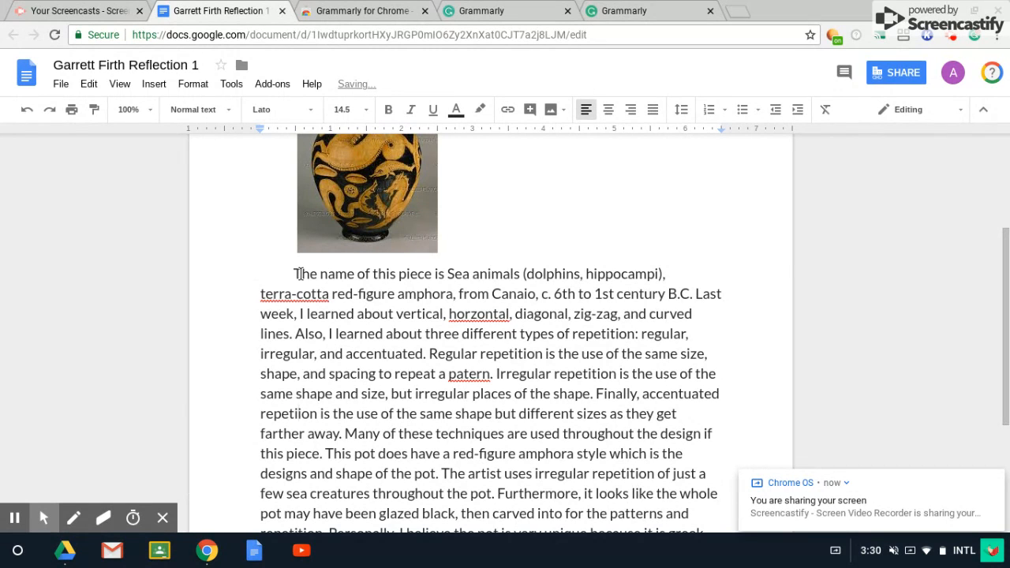
# - Copy the passage through 'farther away.' and return to the Grammarly tab
pyautogui.moveTo(292, 273); pyautogui.dragTo(371, 414)
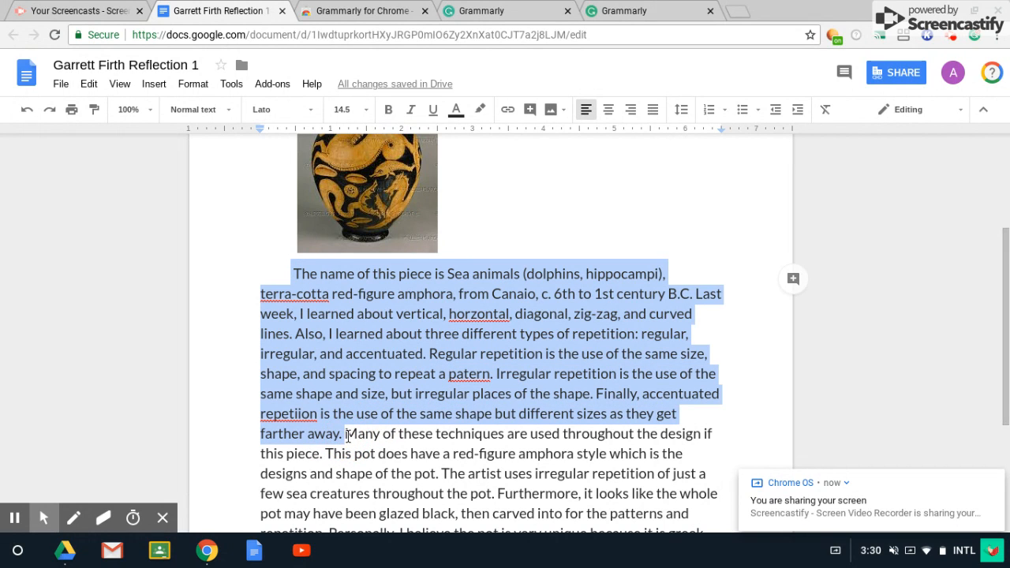
pyautogui.click(632, 10)
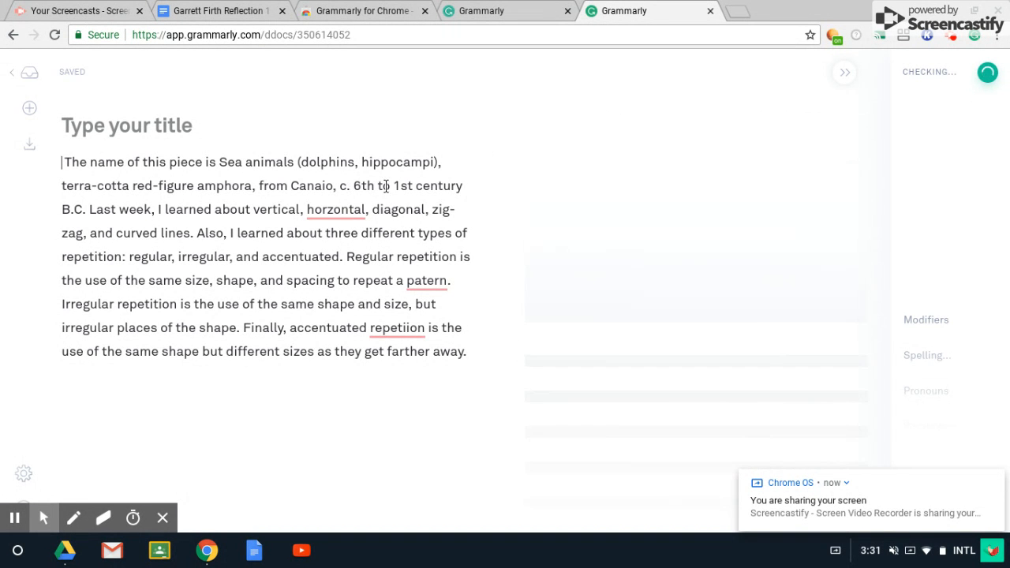
# - Paste the passage and accept Grammarly's fixes for horizontal, pattern and repetition
pyautogui.click(336, 209)
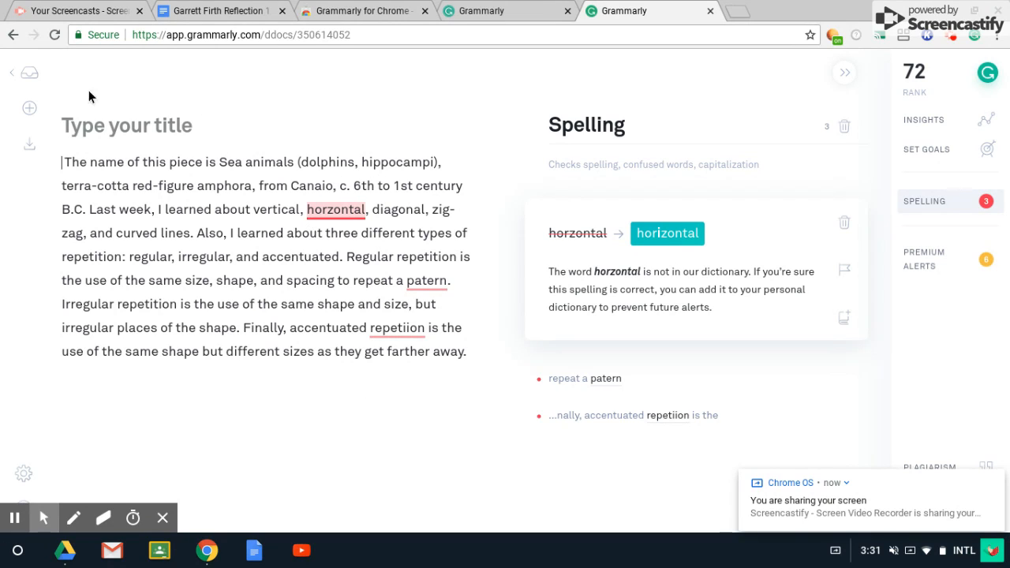
pyautogui.moveTo(335, 210)
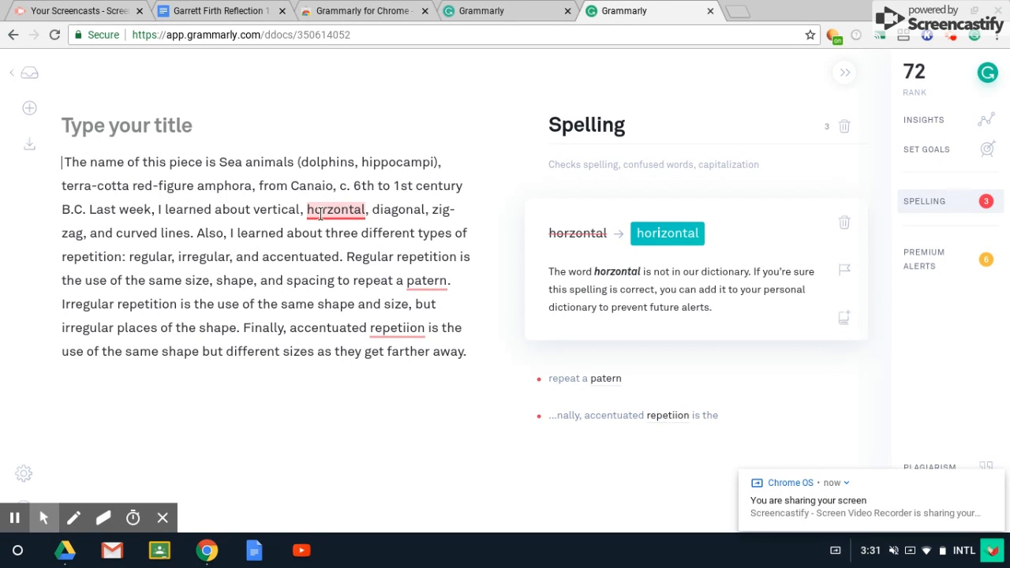
pyautogui.click(667, 233)
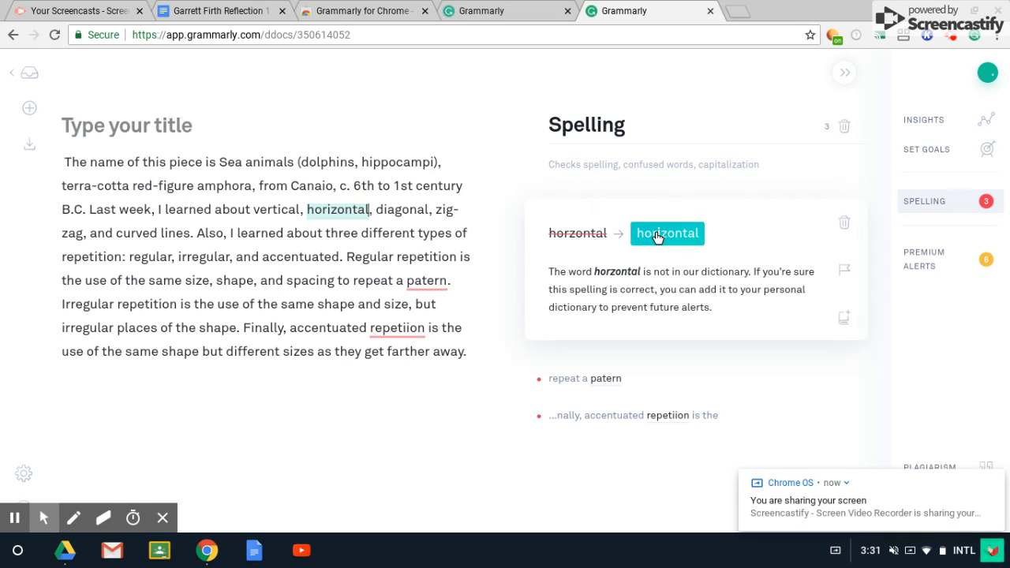
pyautogui.click(667, 233)
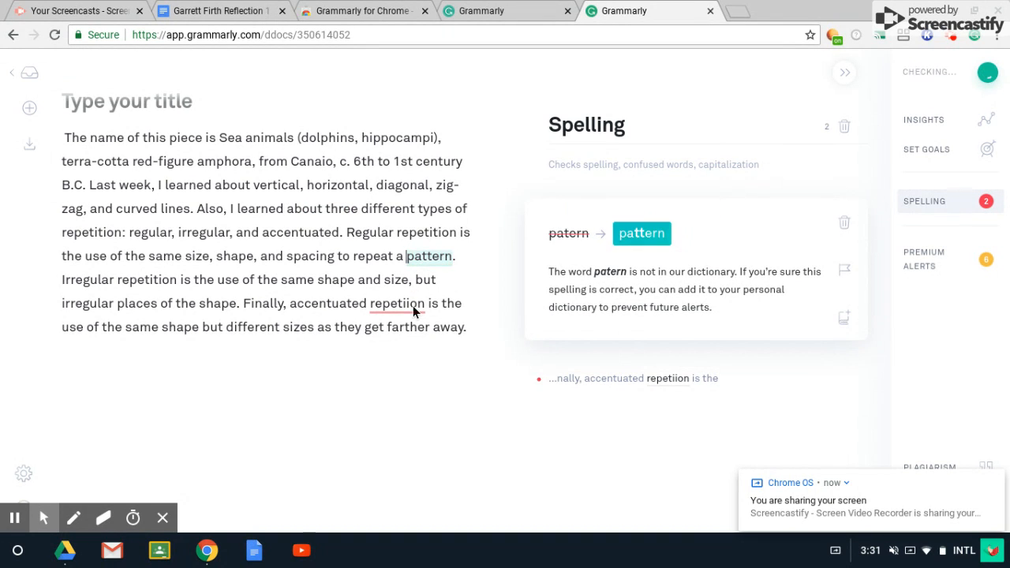
pyautogui.click(641, 233)
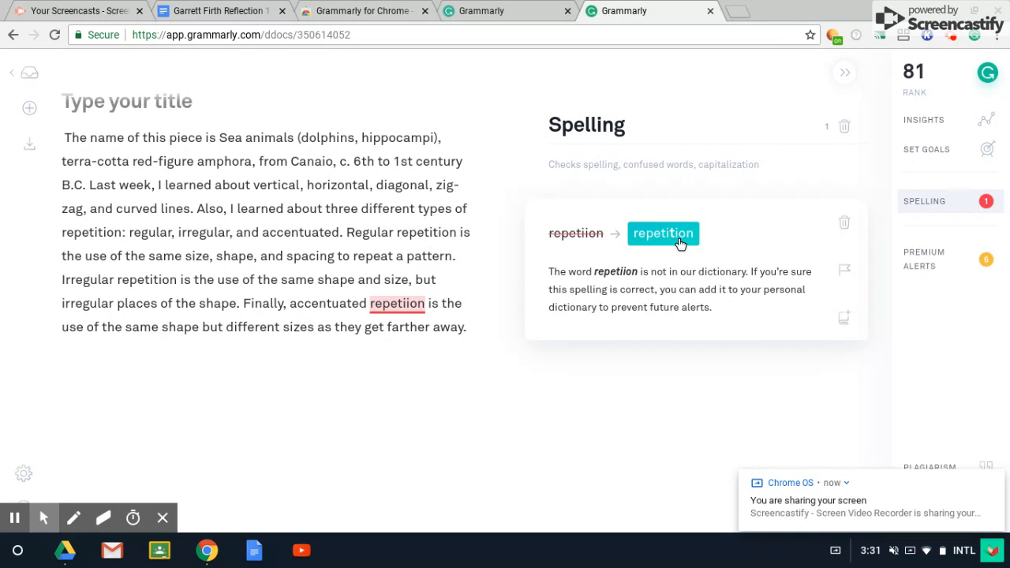
pyautogui.click(664, 232)
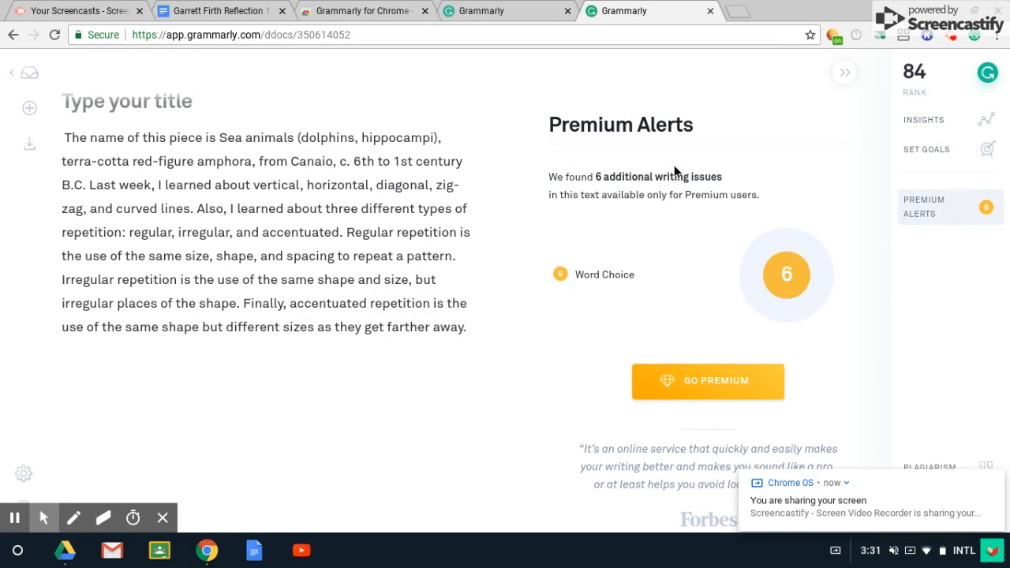
pyautogui.moveTo(697, 366)
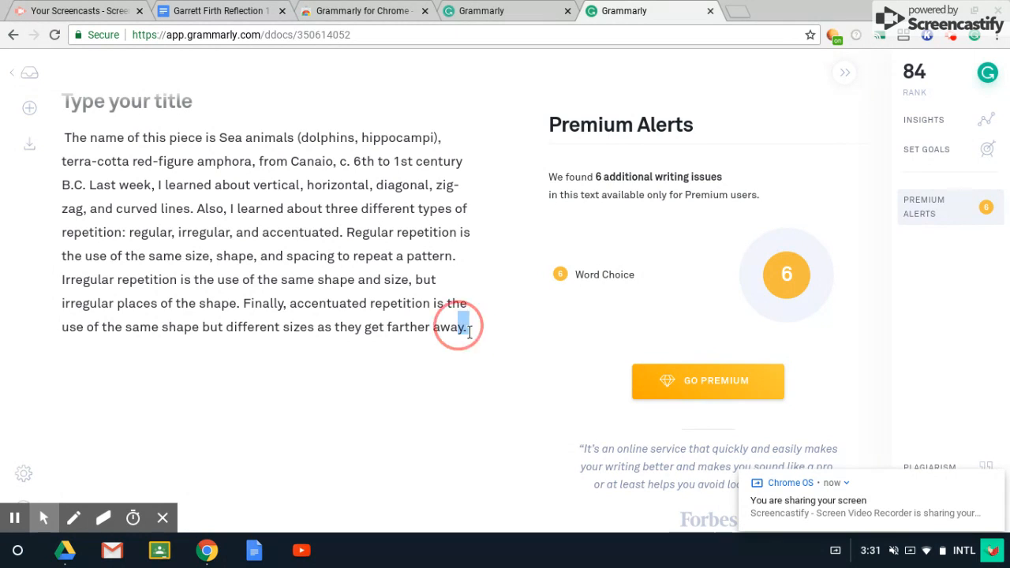
# - Select and copy the entire corrected passage, then return to Google Docs
pyautogui.moveTo(466, 327); pyautogui.dragTo(63, 137)
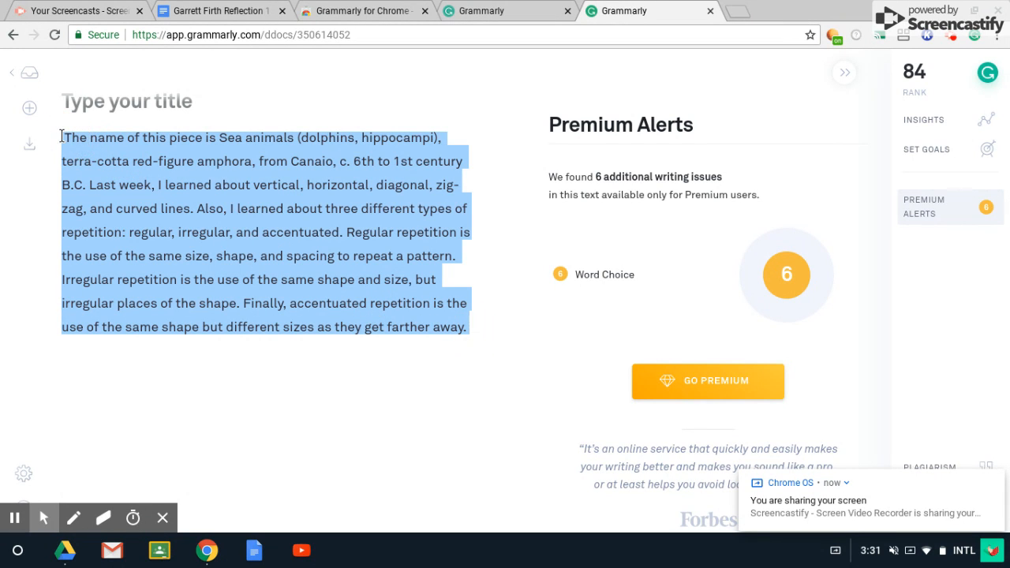
pyautogui.click(214, 10)
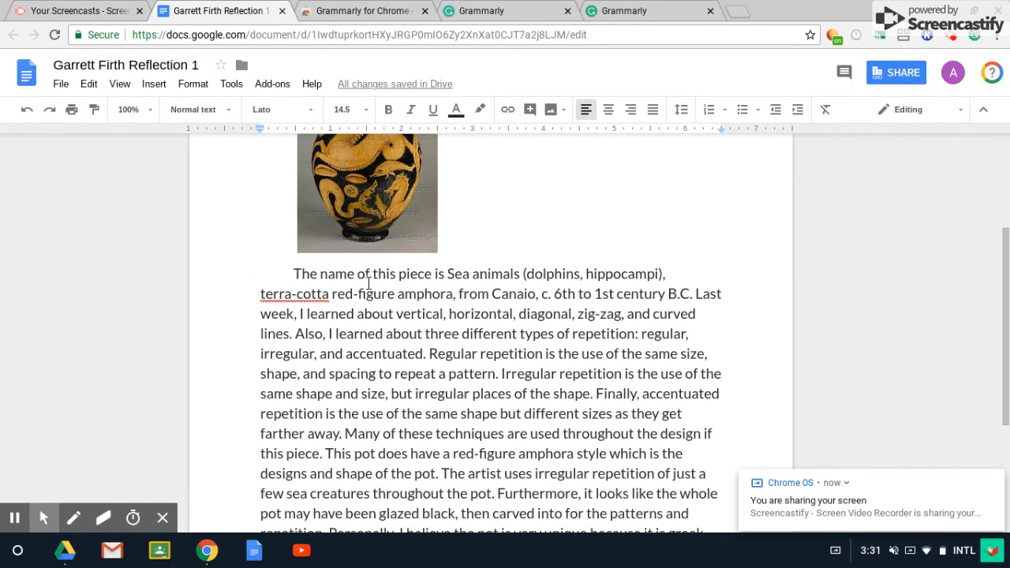
pyautogui.moveTo(461, 285)
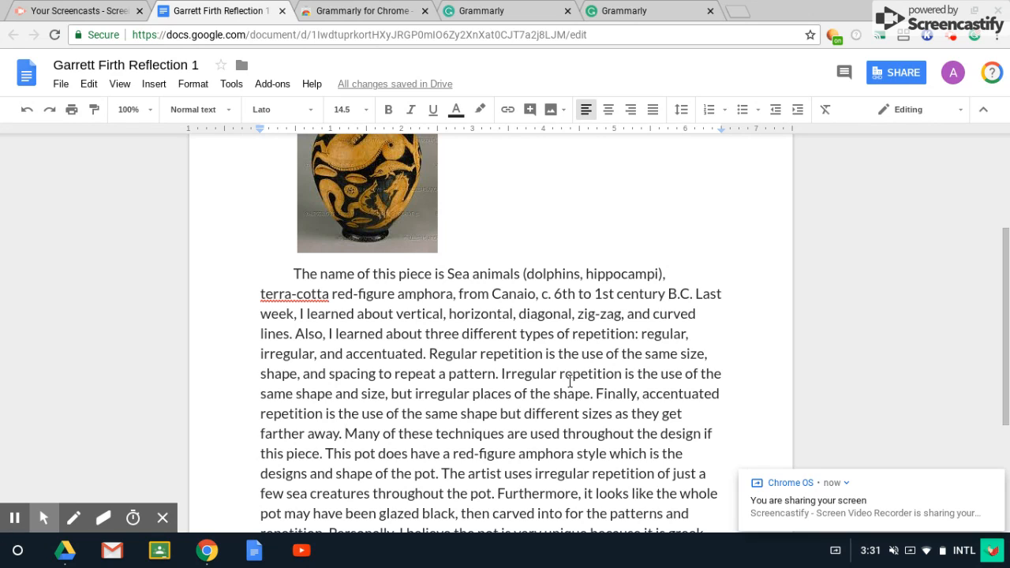
pyautogui.moveTo(395, 84)
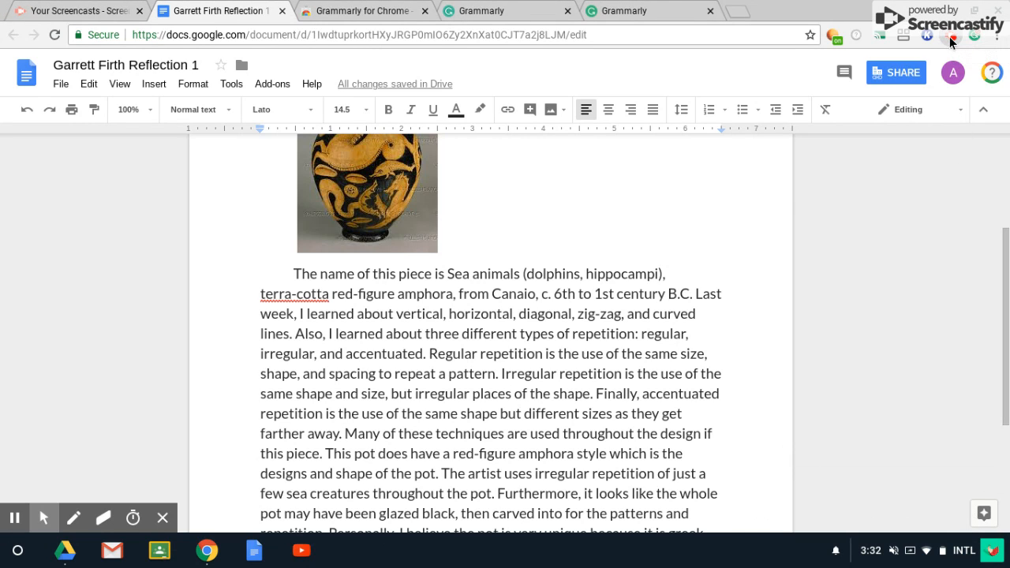
# - Paste the corrected passage over the misspelled text in the reflection
pyautogui.click(956, 41)
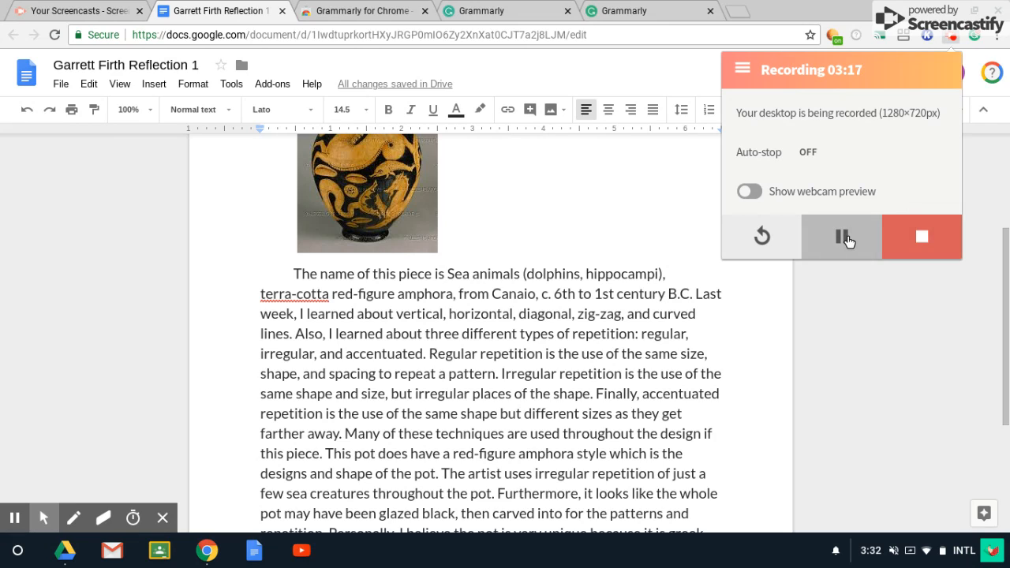